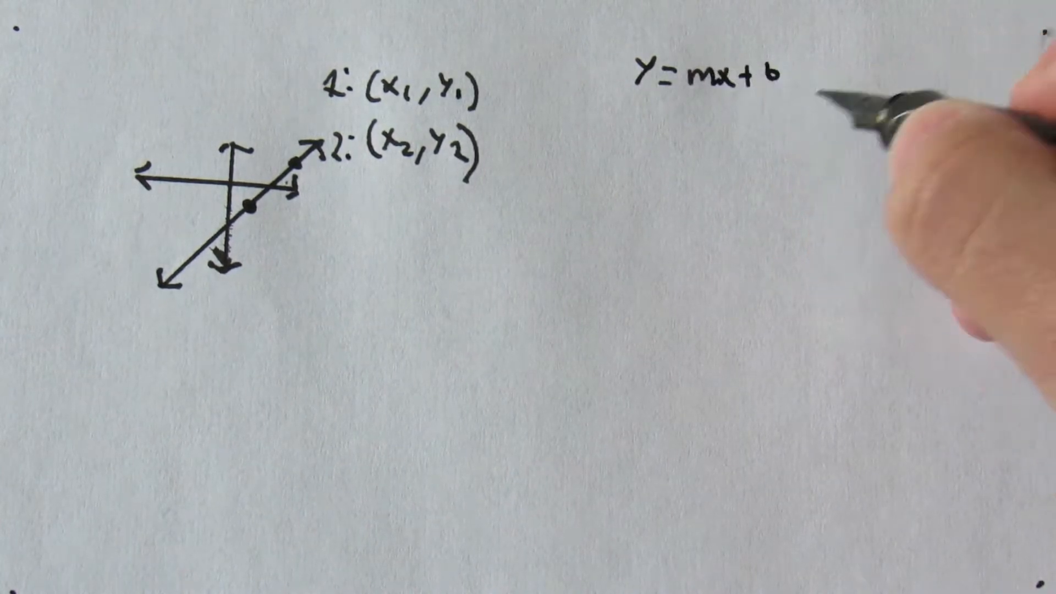
type("y=3x+")
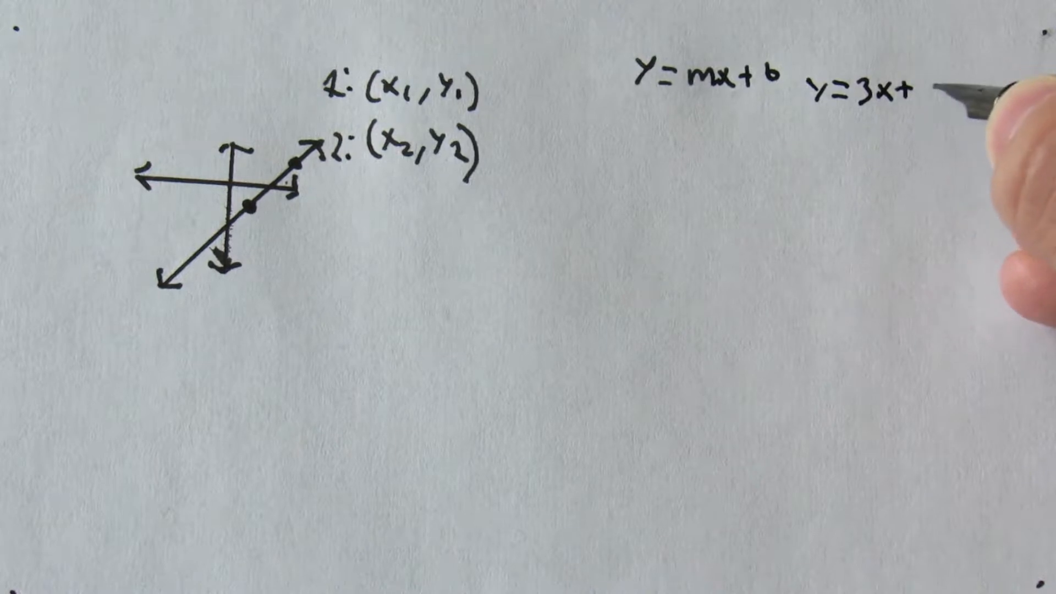
type("7")
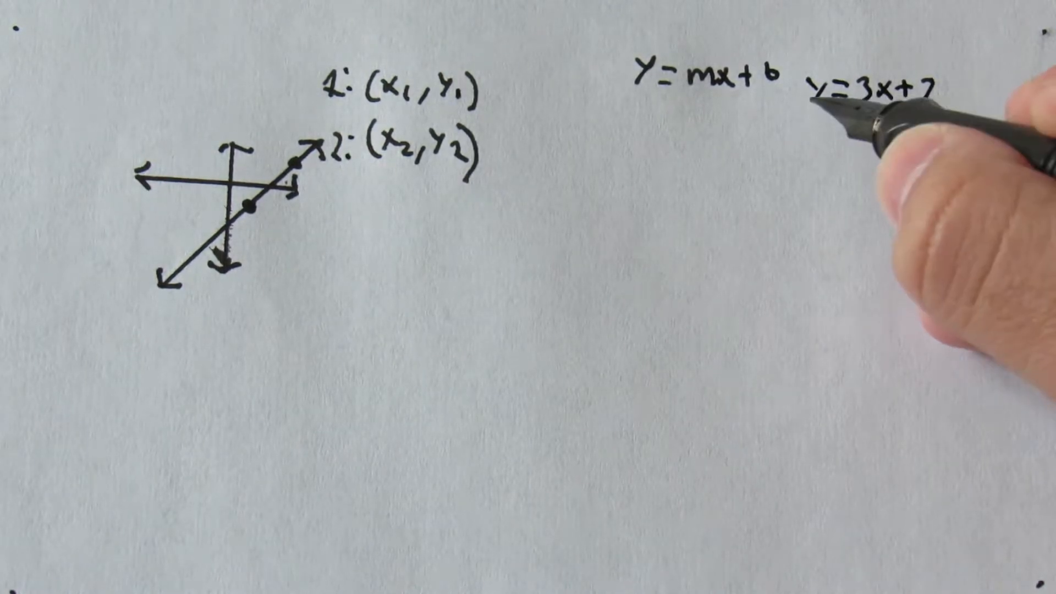